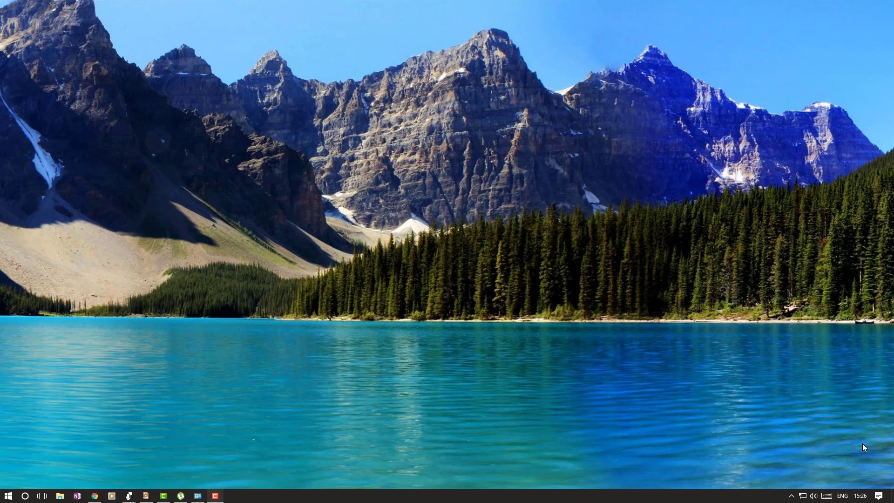
pyautogui.moveTo(155, 379)
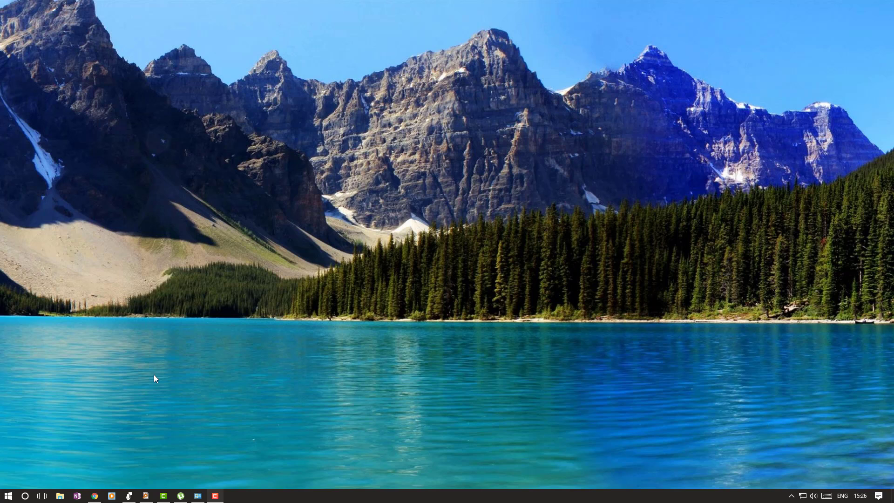
pyautogui.moveTo(97, 466)
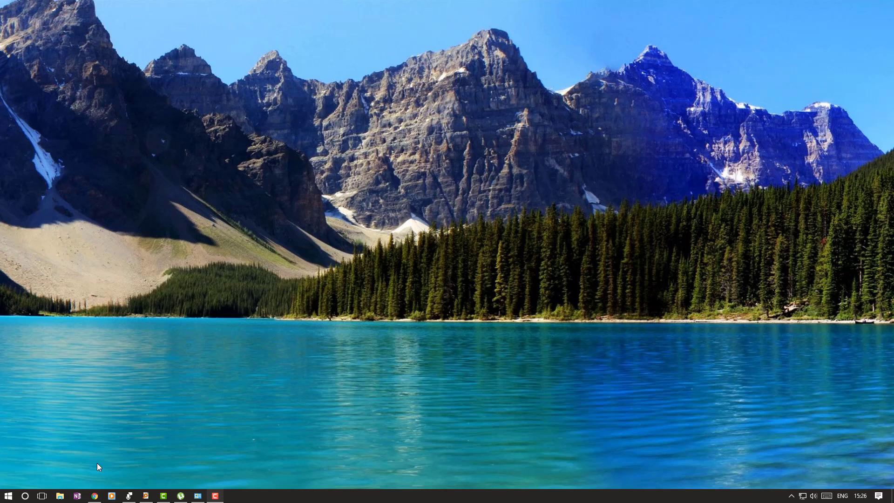
# Start Google Chrome from the desktop
pyautogui.click(95, 496)
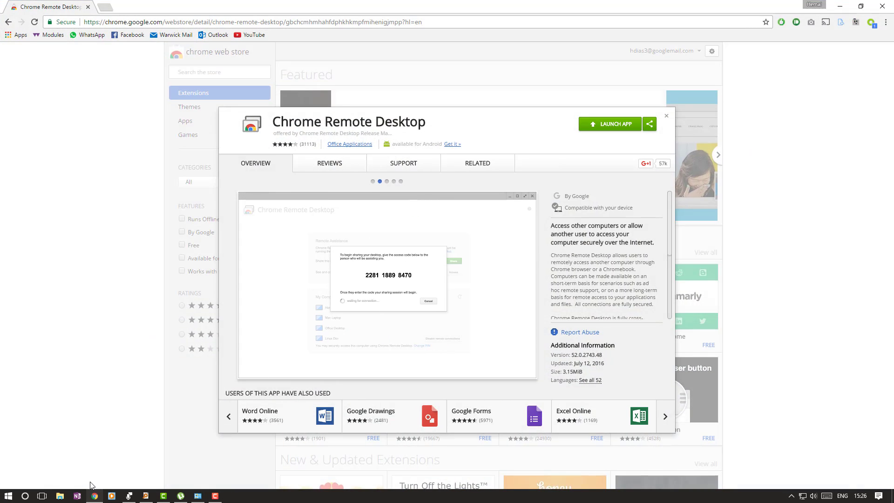
pyautogui.moveTo(450, 151)
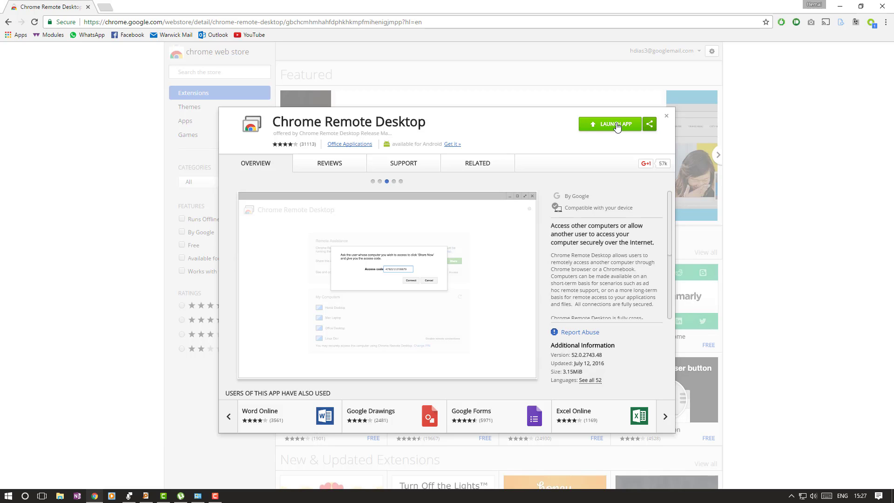
pyautogui.moveTo(615, 128)
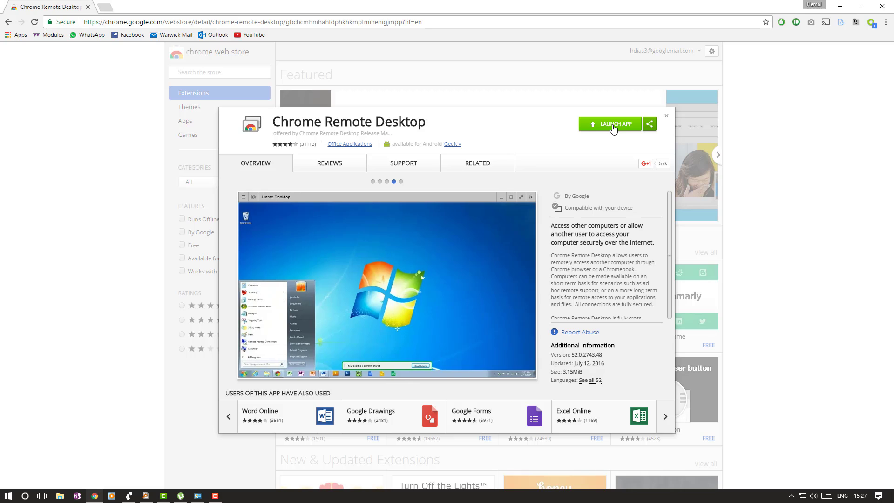
pyautogui.moveTo(304, 55)
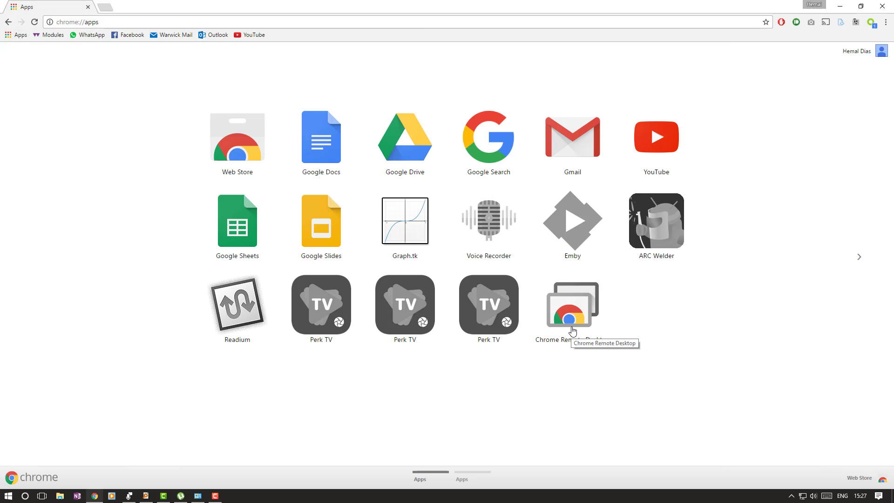
# Launch Chrome Remote Desktop, enable remote connections and run the downloaded host installer
pyautogui.click(572, 305)
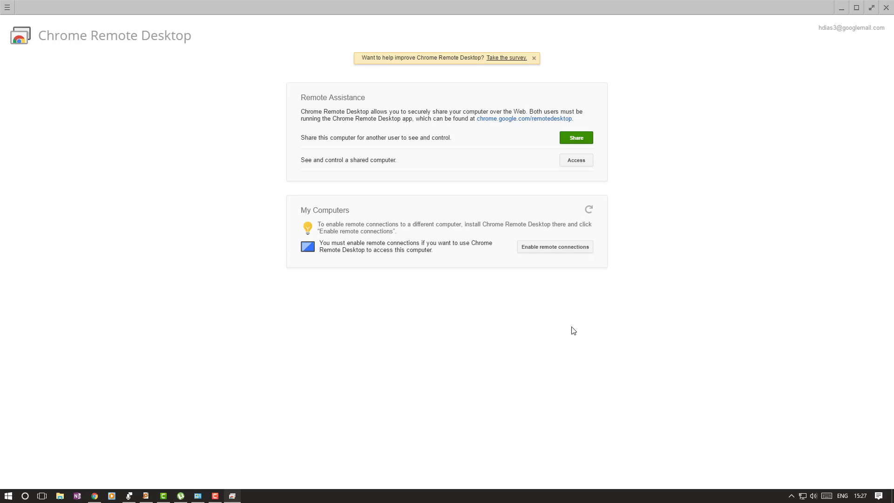
pyautogui.moveTo(349, 131)
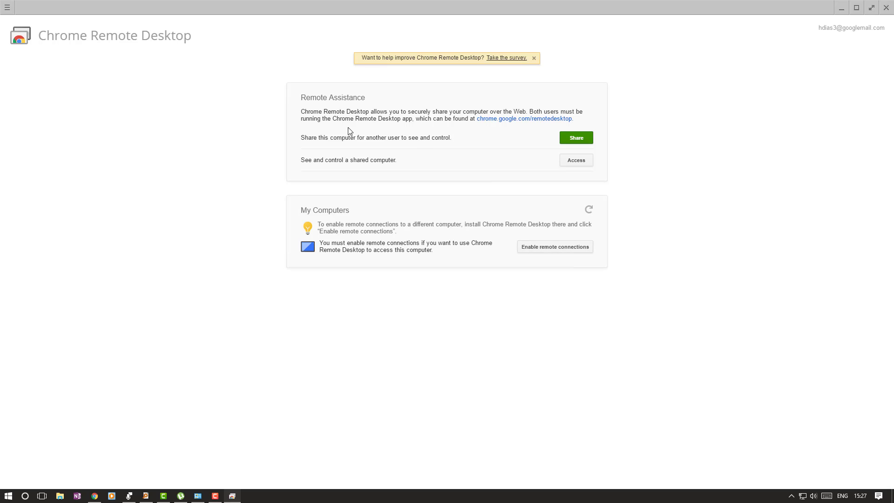
pyautogui.moveTo(661, 243)
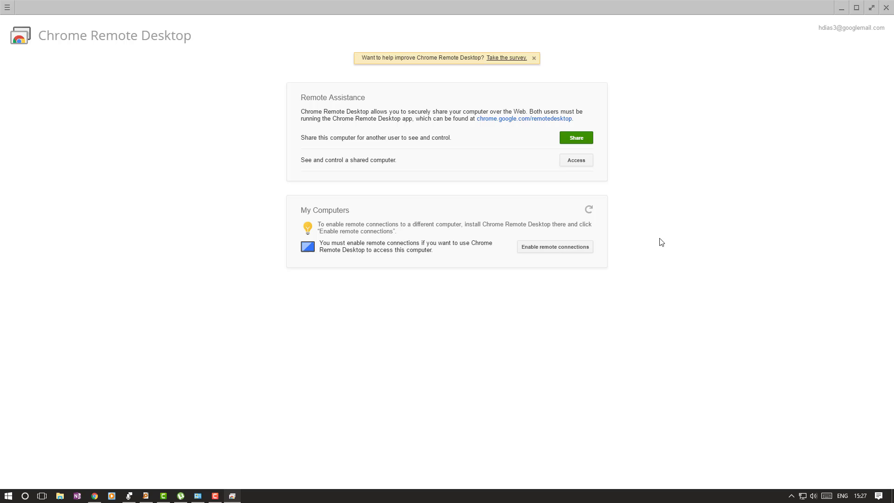
pyautogui.moveTo(458, 267)
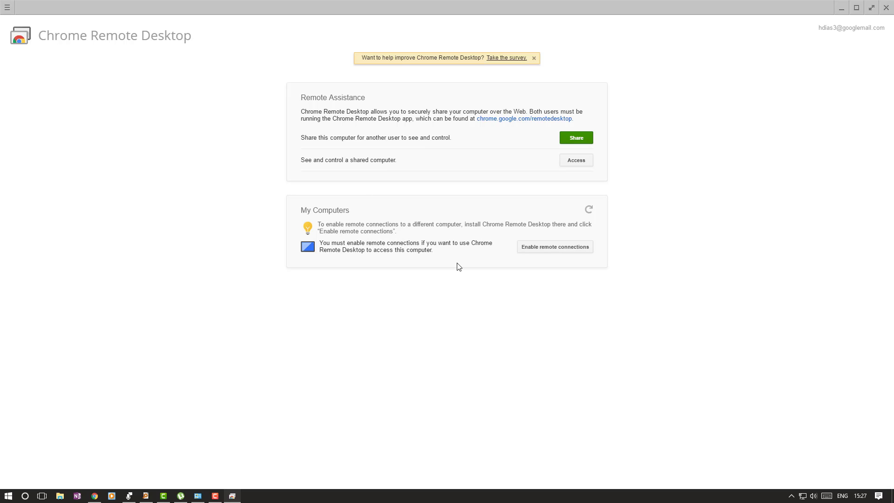
pyautogui.moveTo(438, 286)
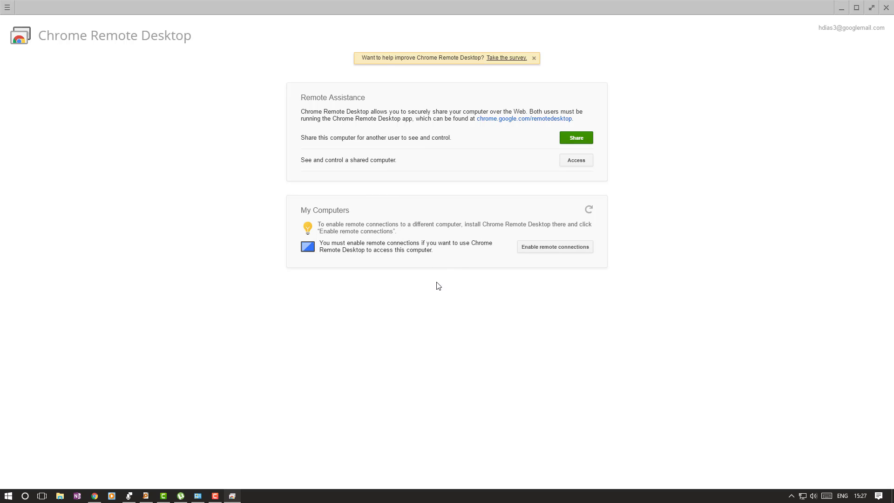
pyautogui.moveTo(496, 265)
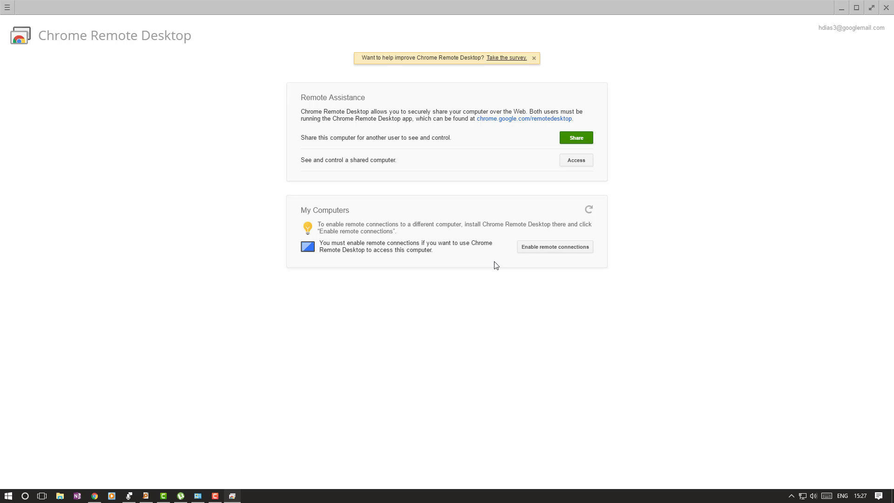
pyautogui.click(555, 246)
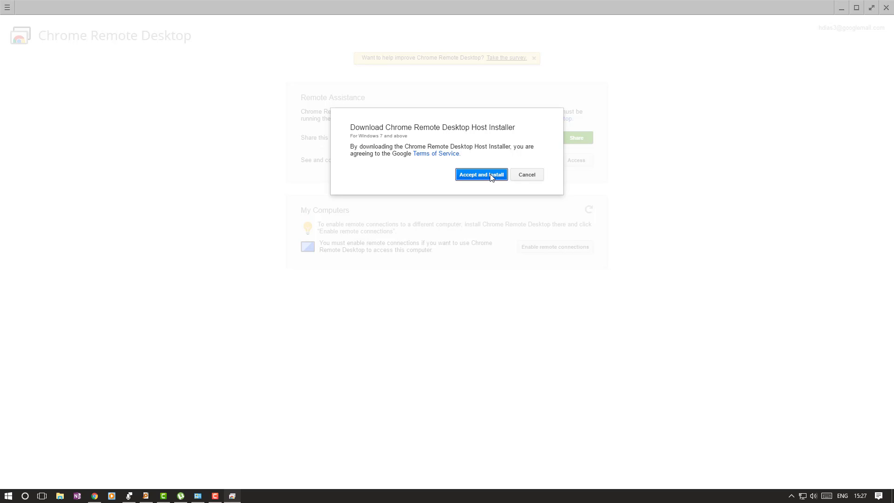
pyautogui.click(481, 174)
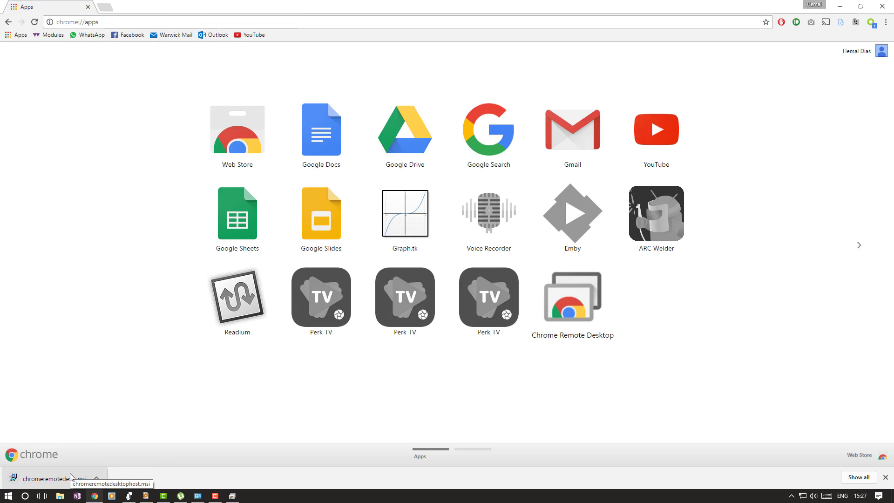
pyautogui.click(54, 479)
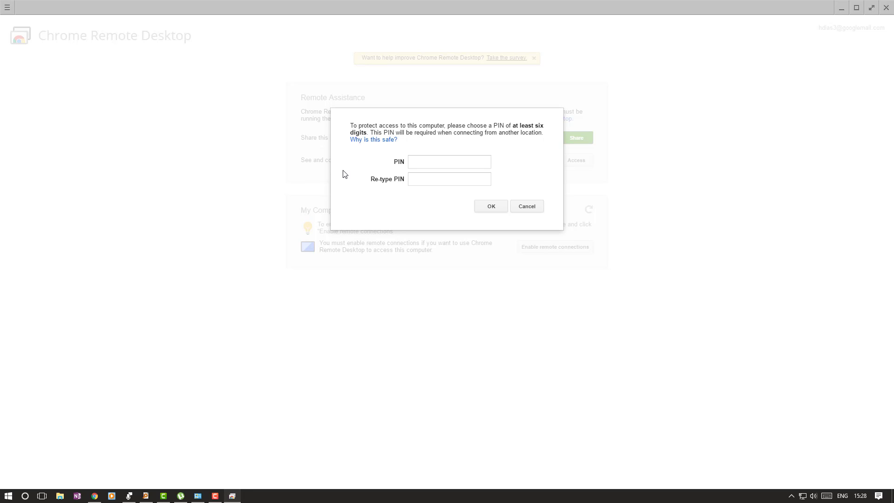
pyautogui.click(449, 162)
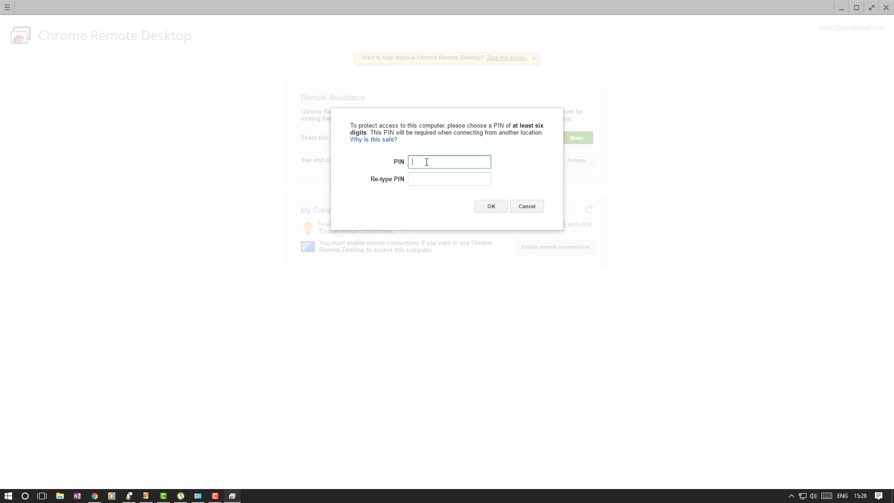
pyautogui.moveTo(453, 161)
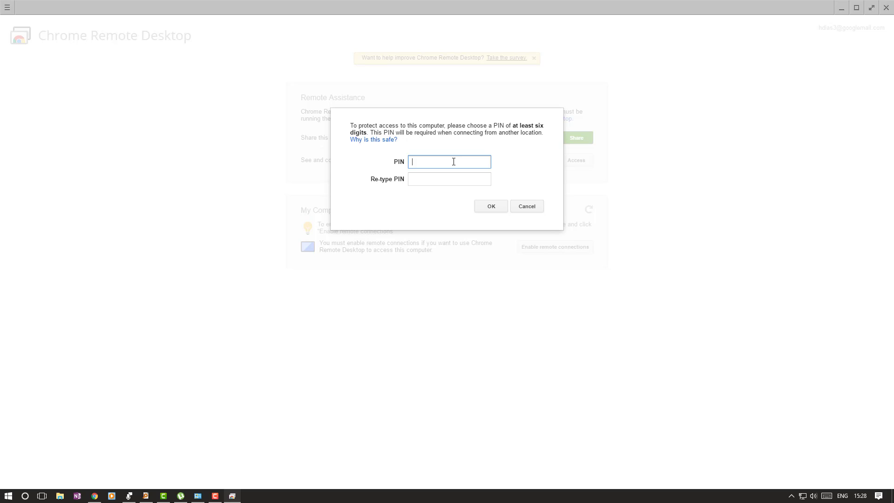
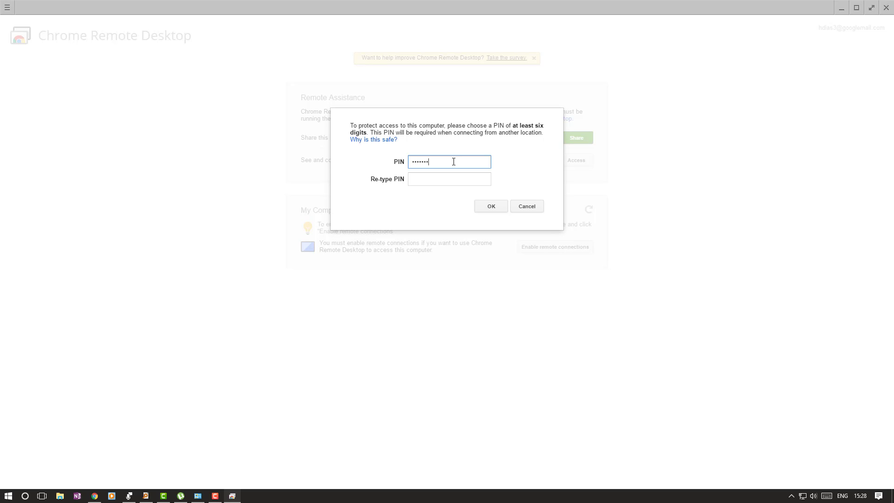
pyautogui.click(449, 179)
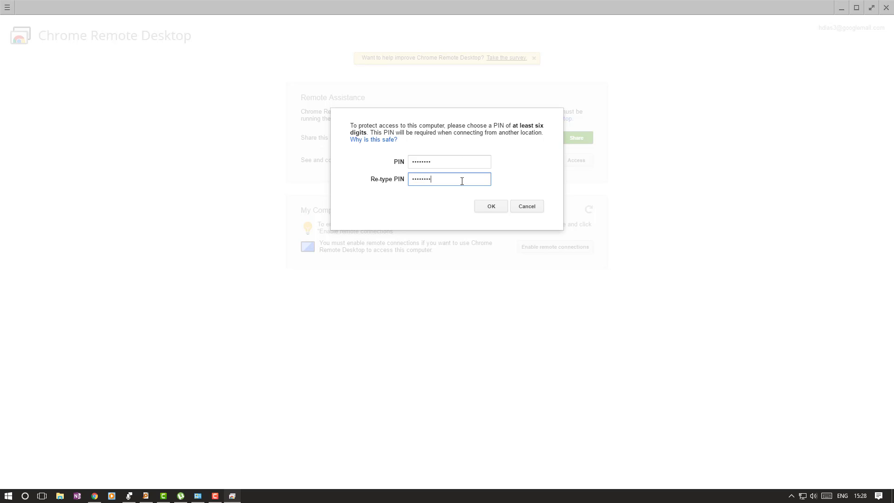
pyautogui.click(490, 206)
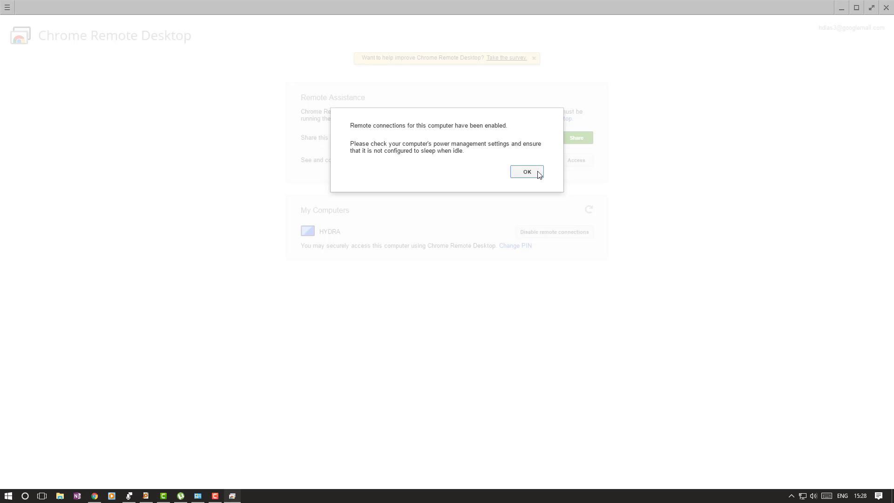
pyautogui.click(526, 172)
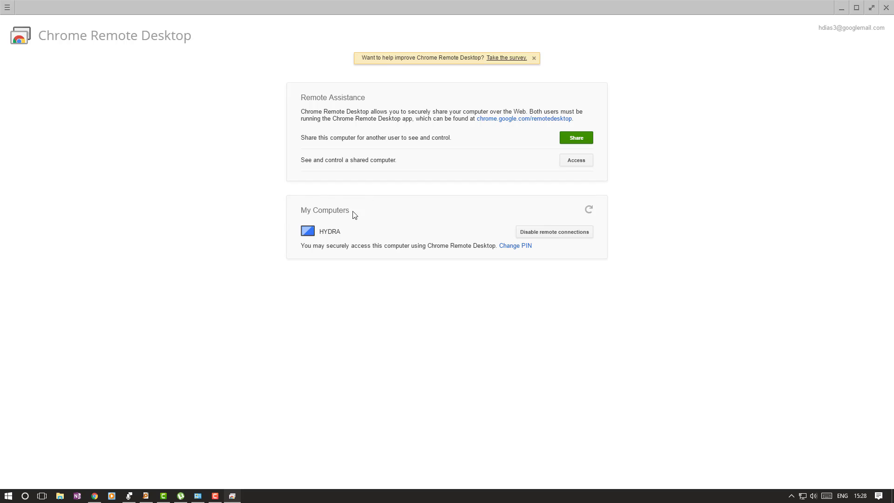
pyautogui.moveTo(312, 243)
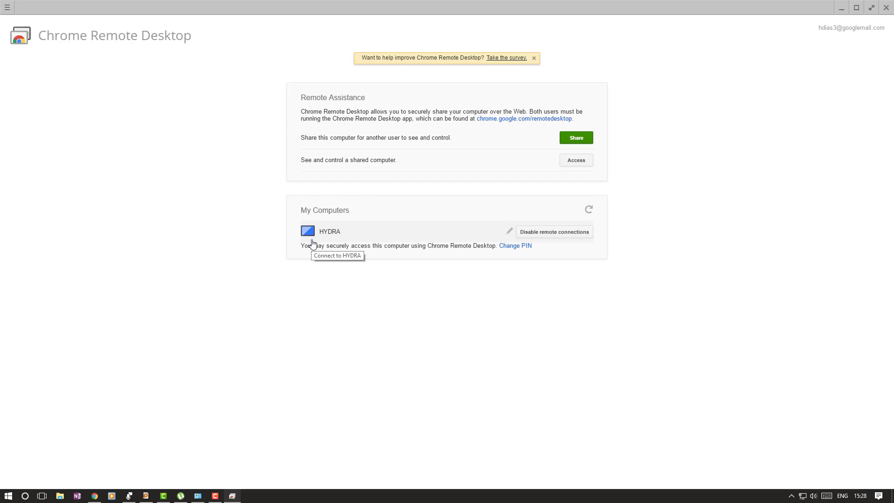
pyautogui.moveTo(314, 243)
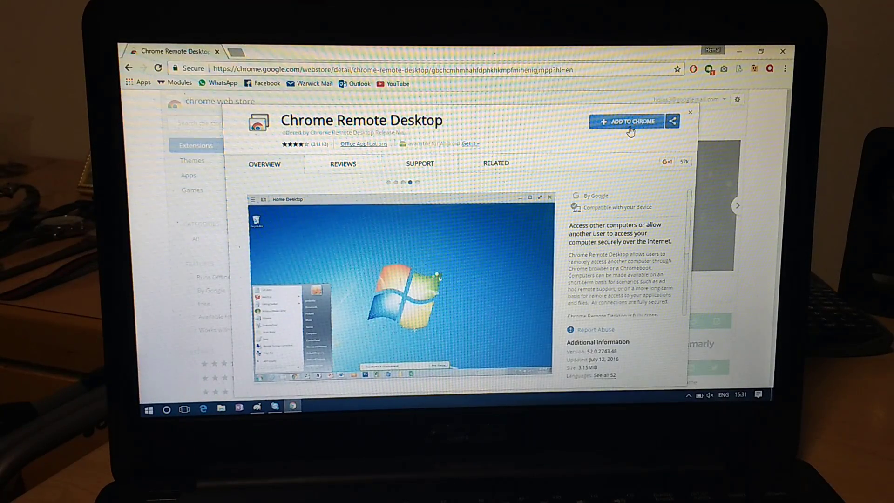
# Add the Chrome Remote Desktop app to Chrome on the laptop
pyautogui.click(626, 121)
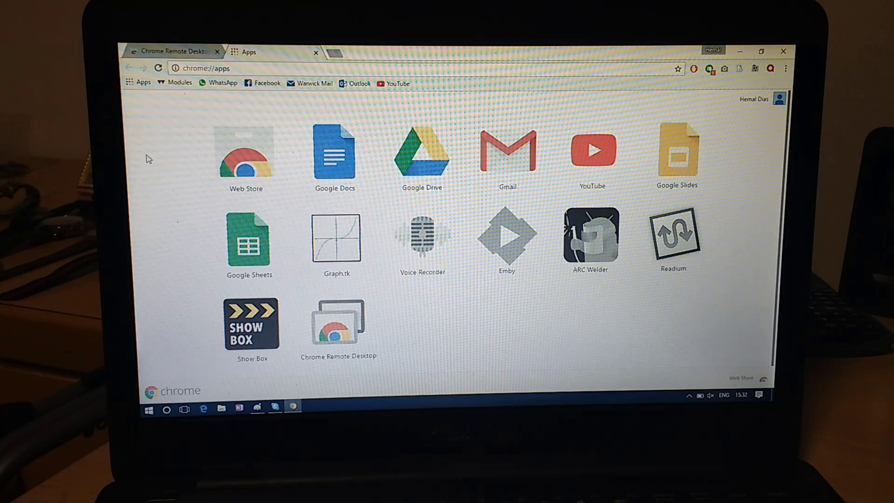
# Connect to HYDRA under My Computers with its PIN, remembering the PIN for this device
pyautogui.click(337, 325)
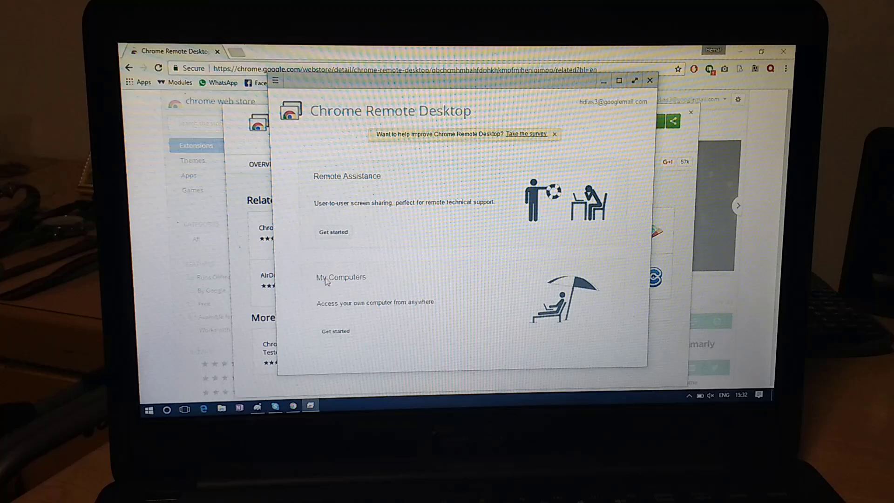
pyautogui.moveTo(432, 318)
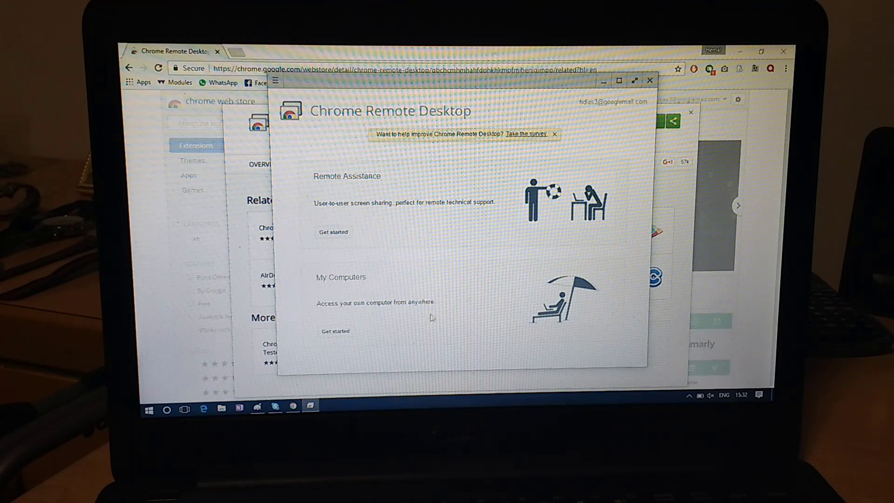
pyautogui.click(335, 330)
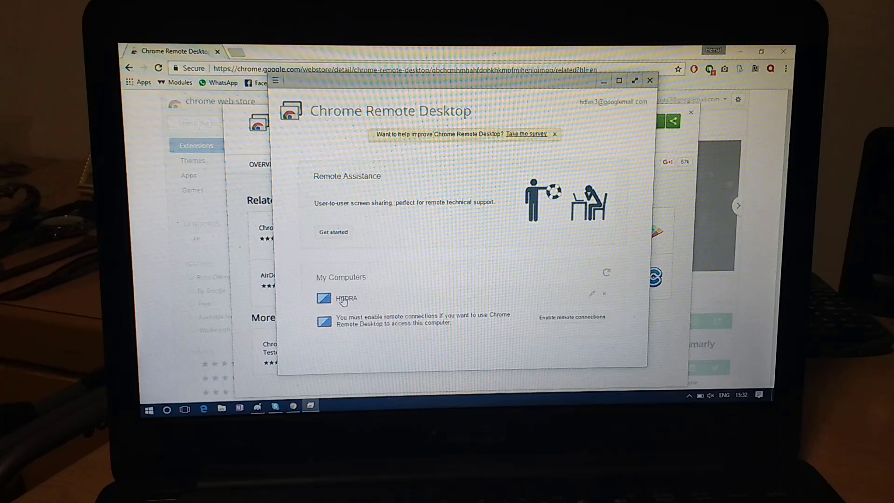
pyautogui.click(347, 298)
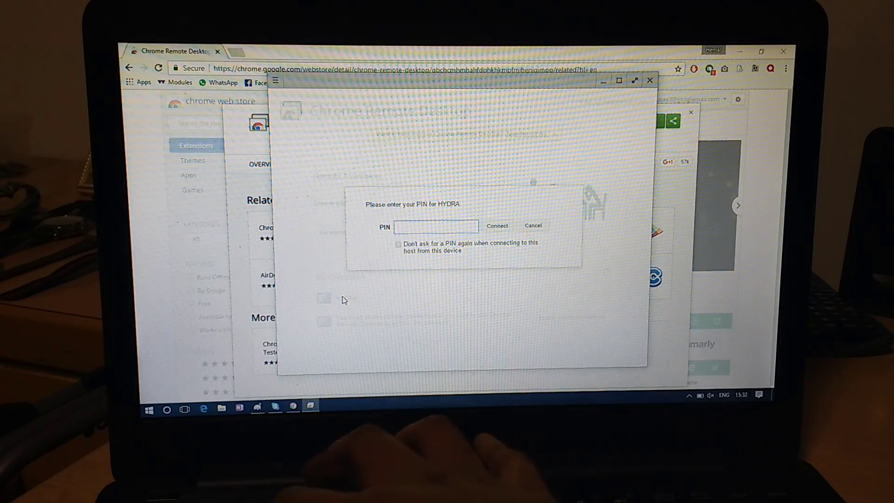
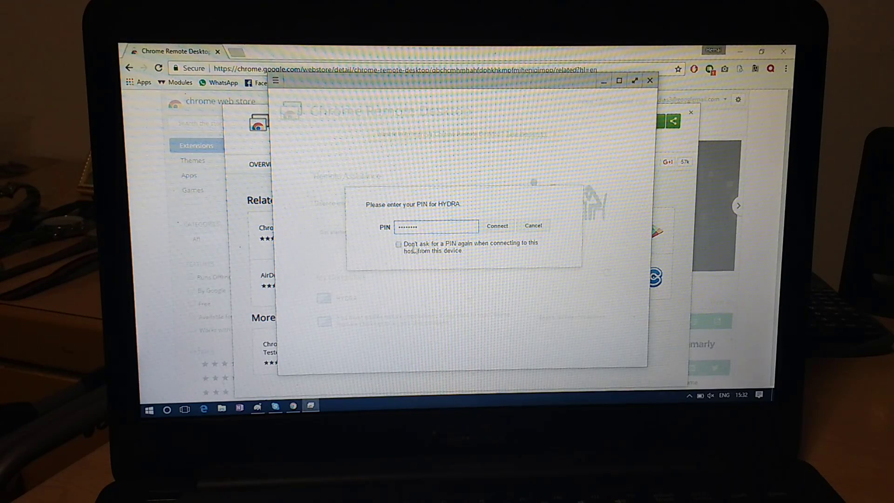
pyautogui.click(400, 244)
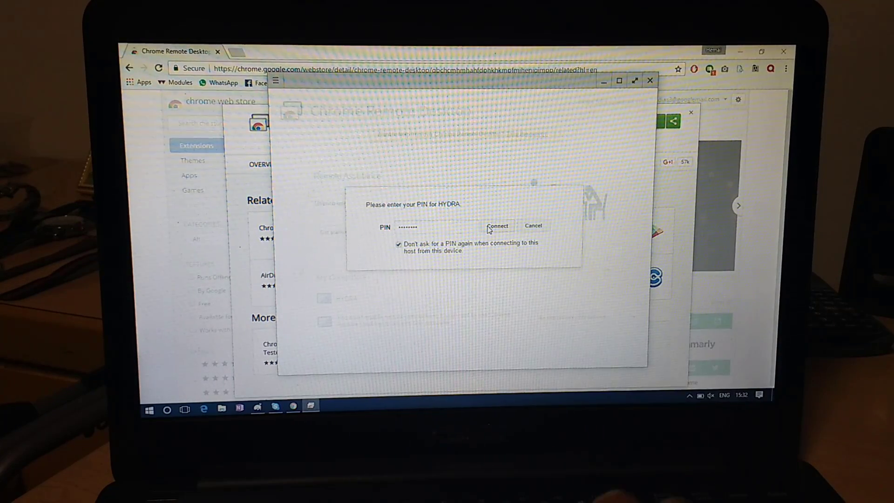
pyautogui.click(496, 226)
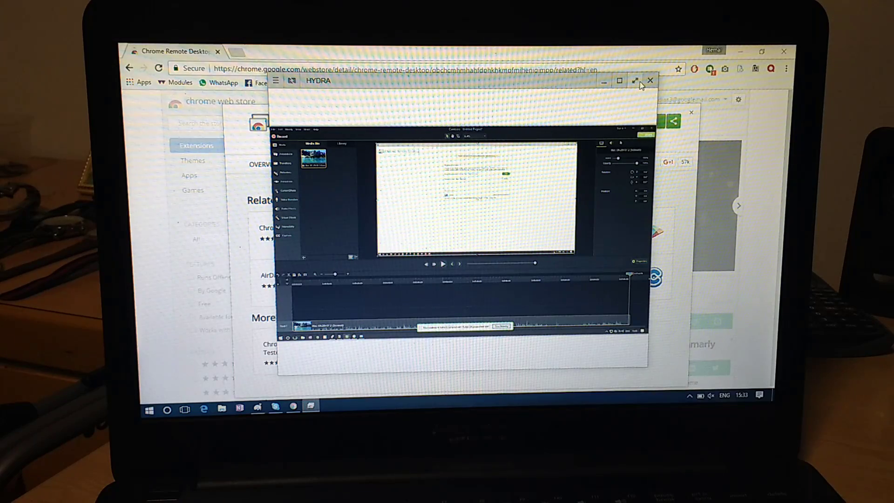
# Fill the screen with the remote session and switch the display resolution to 1366 × 768, keeping the change
pyautogui.click(633, 80)
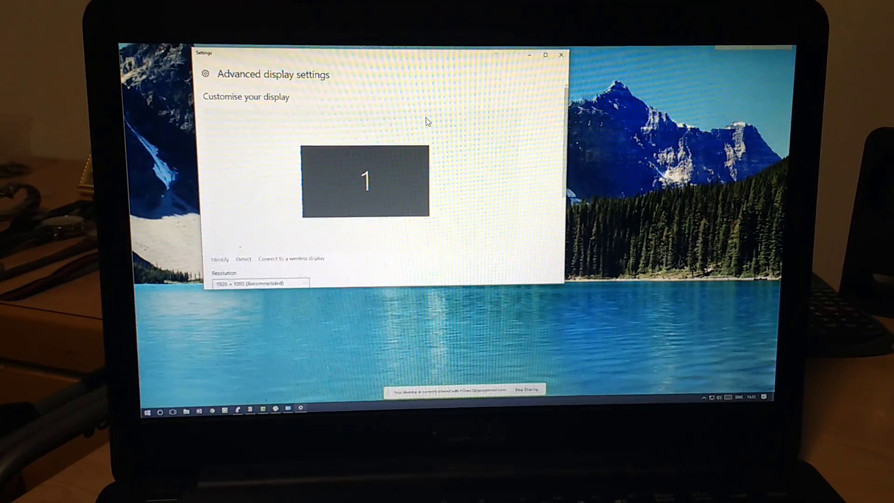
pyautogui.click(261, 283)
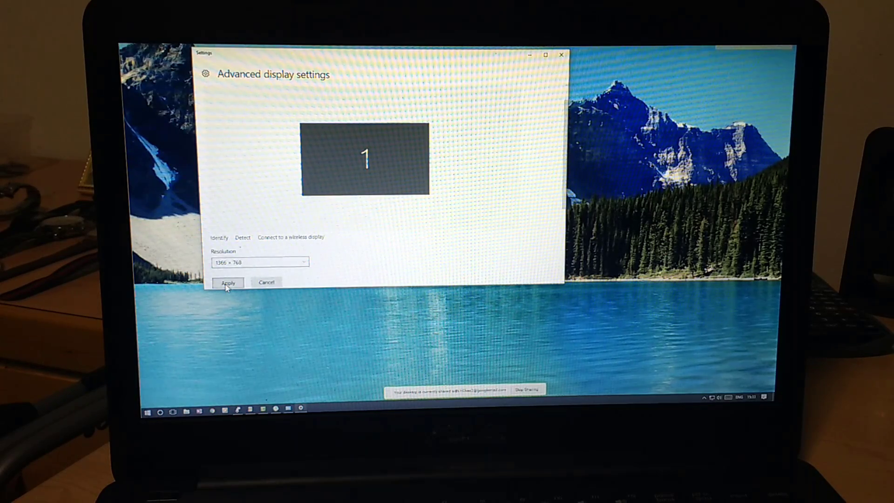
pyautogui.click(227, 283)
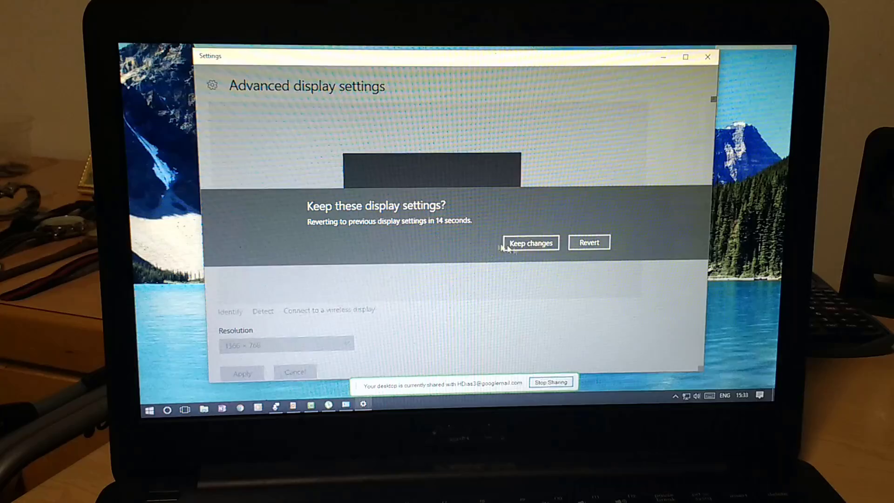
pyautogui.click(530, 242)
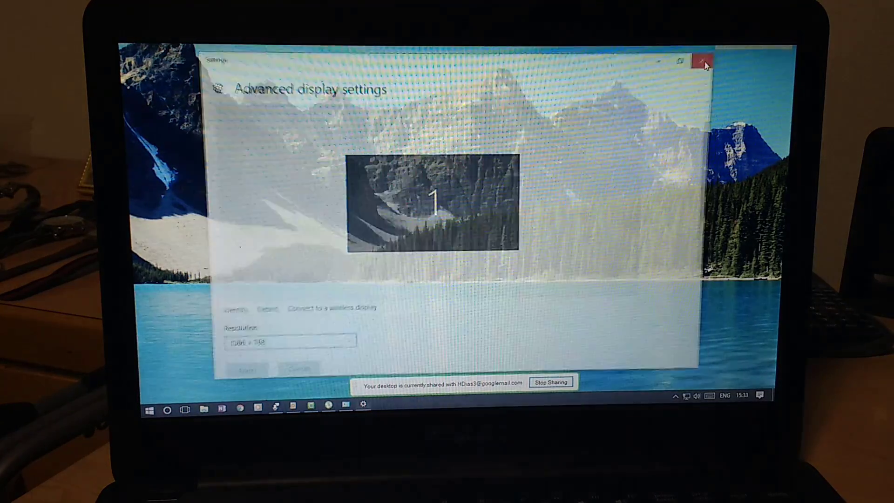
# Launch SolidWorks from Start, sketch a circle at the origin and extrude it to about 14 mm
pyautogui.click(704, 62)
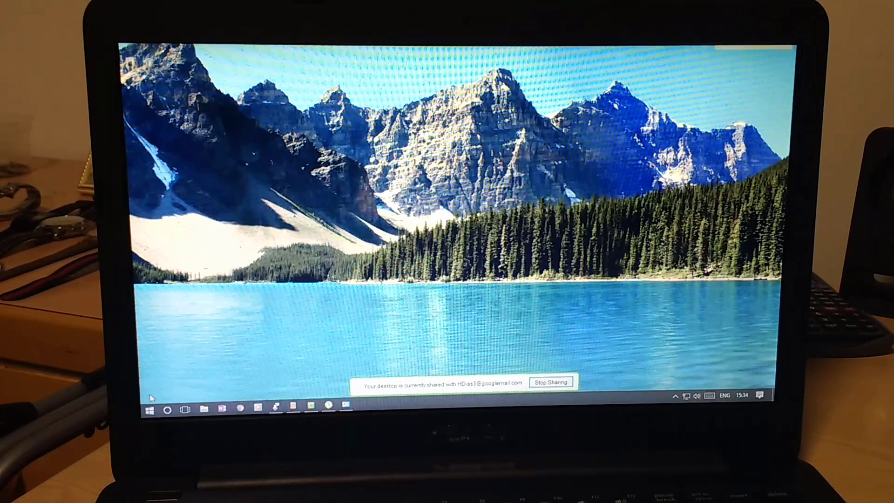
pyautogui.click(149, 411)
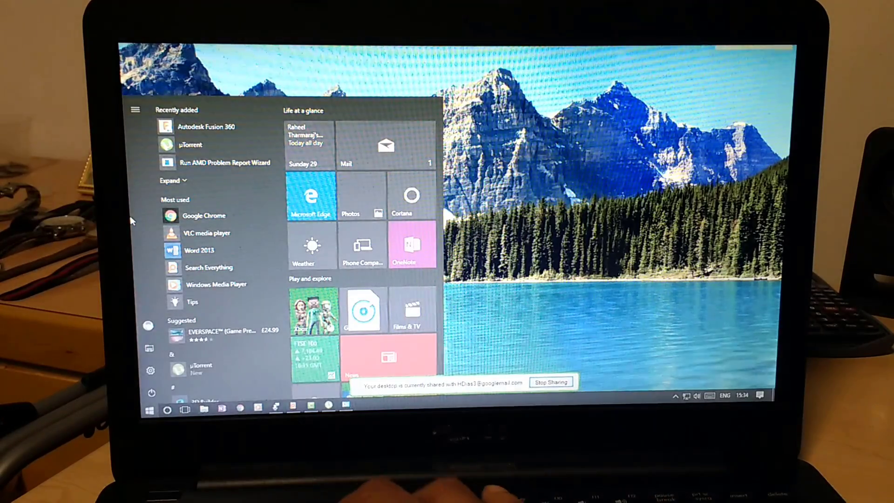
pyautogui.write('so')
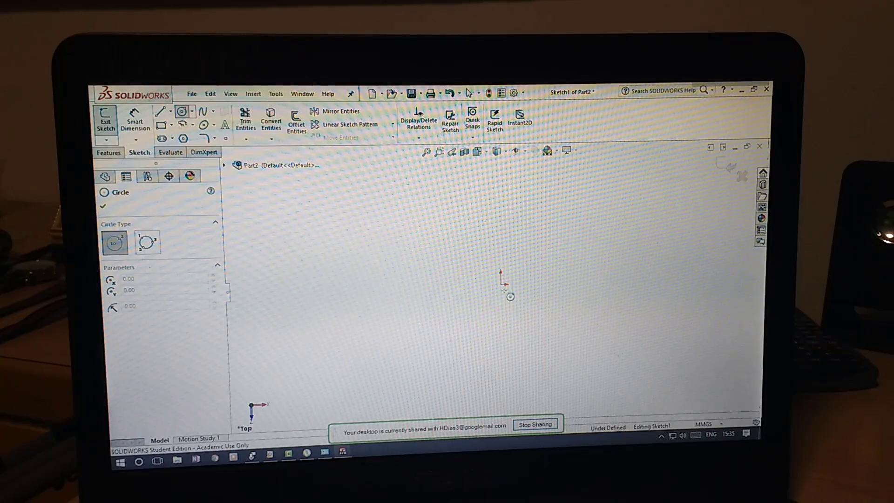
pyautogui.moveTo(501, 285); pyautogui.dragTo(532, 261)
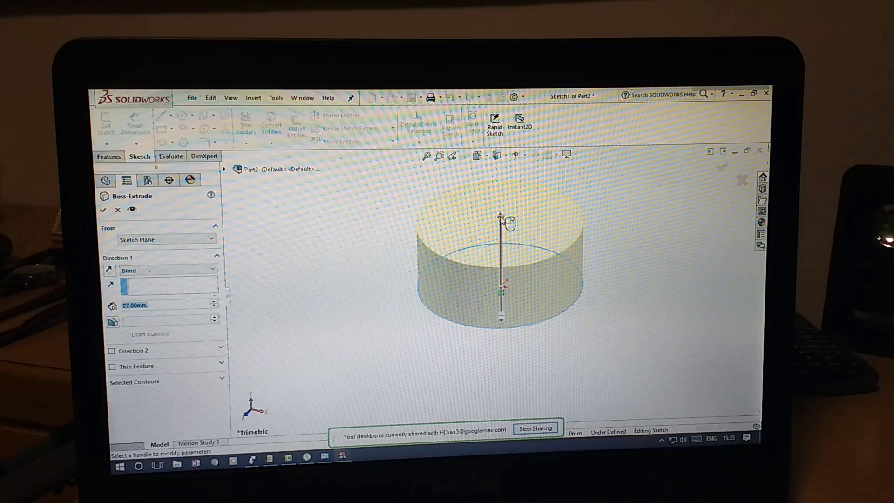
pyautogui.moveTo(502, 215); pyautogui.dragTo(502, 247)
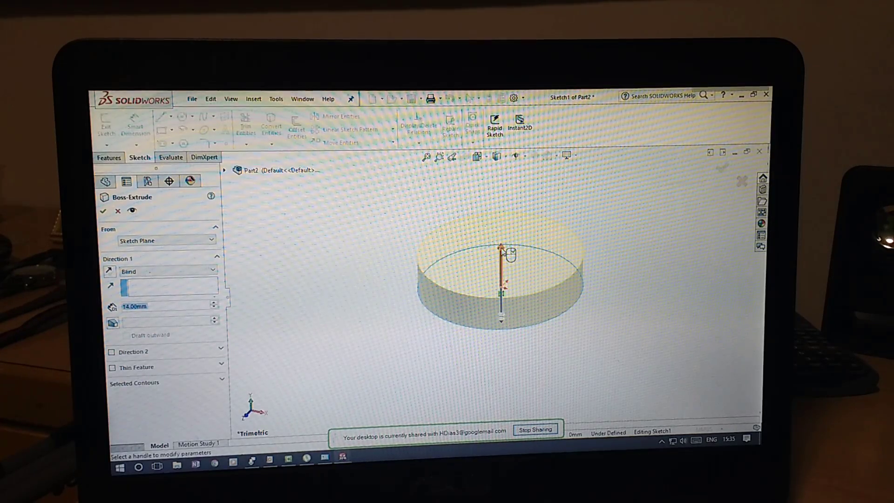